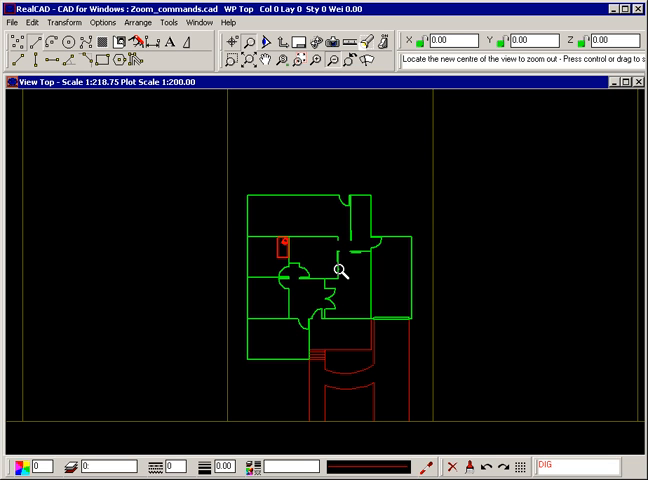
{"action": "mouse_move", "coordinate": [380, 275]}
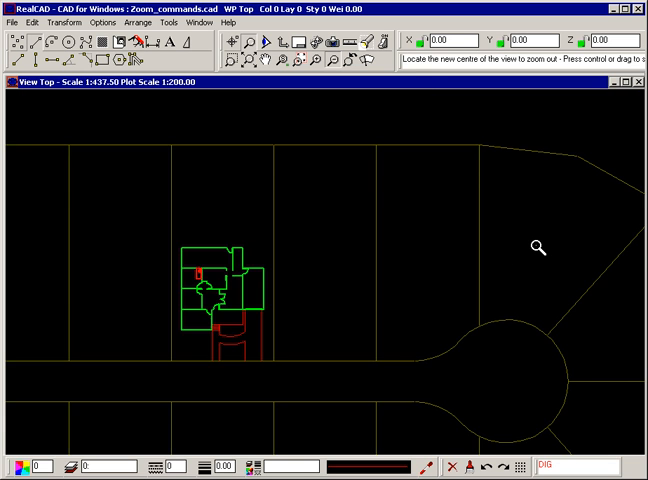
Zoom out once more to show the whole subdivision and cul-de-sac at 1:875
{"action": "left_click", "coordinate": [537, 248]}
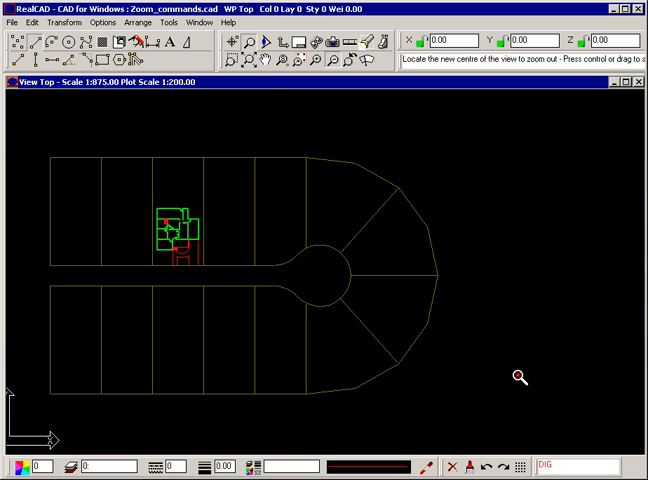
{"action": "mouse_move", "coordinate": [515, 257]}
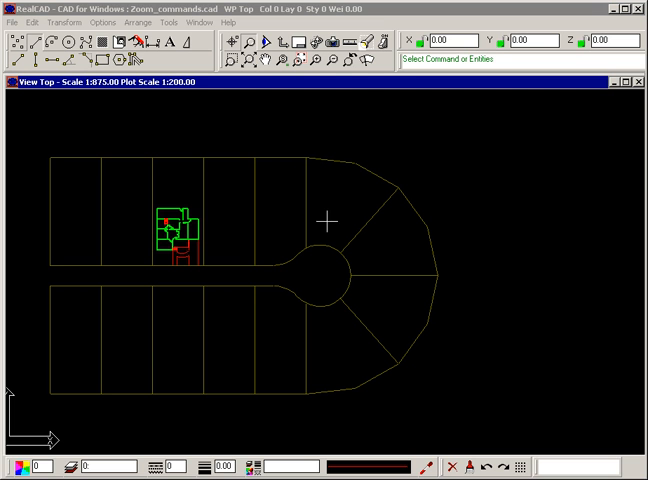
{"action": "mouse_move", "coordinate": [329, 62]}
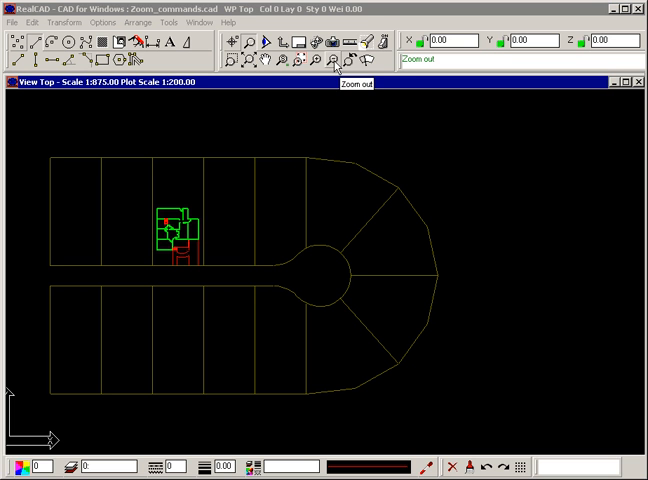
Start another Zoom Out from the toolbar button
{"action": "left_click", "coordinate": [331, 59]}
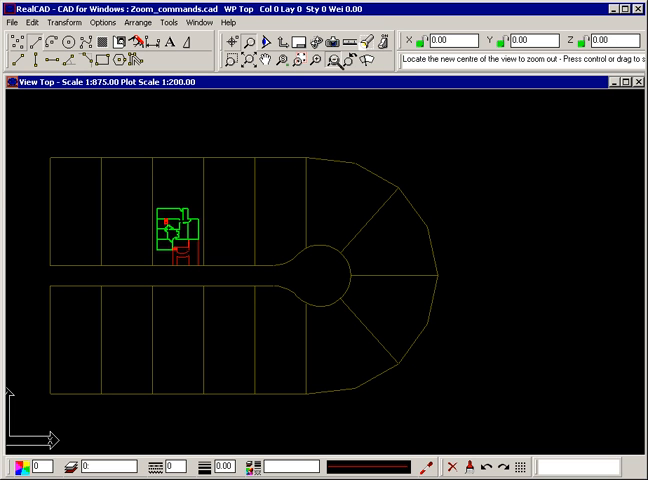
{"action": "mouse_move", "coordinate": [238, 239]}
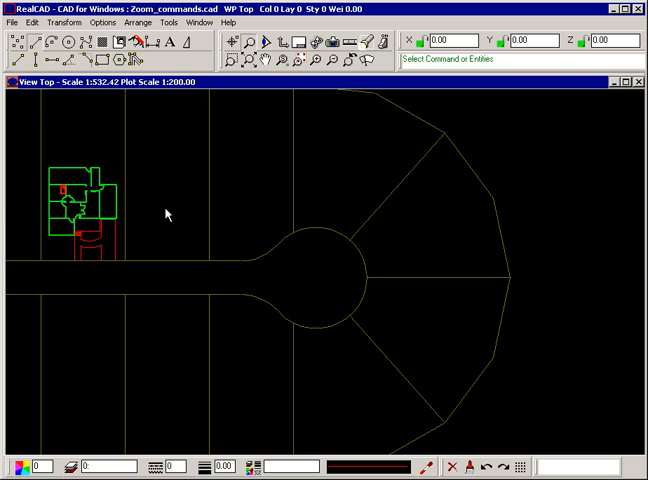
{"action": "mouse_move", "coordinate": [333, 57]}
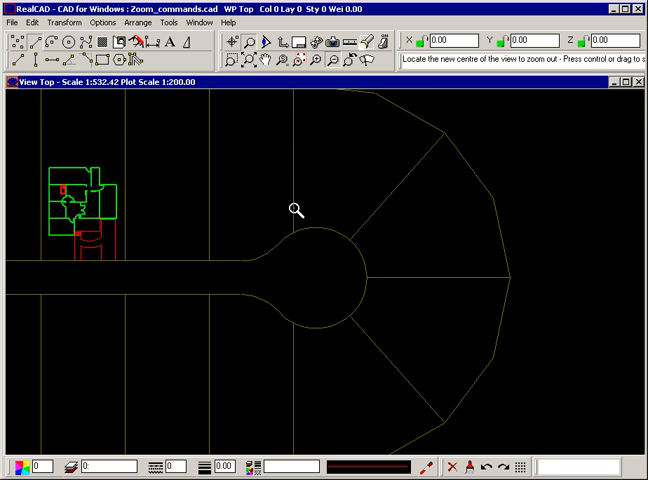
Pick the cul-de-sac turning circle as the zoom centre
{"action": "left_click", "coordinate": [295, 210]}
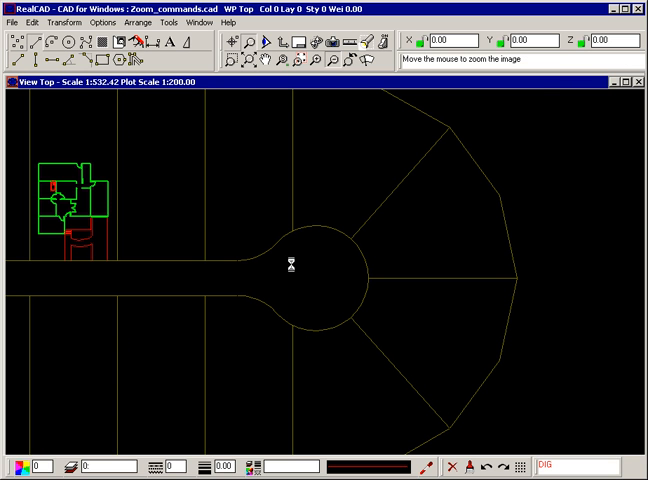